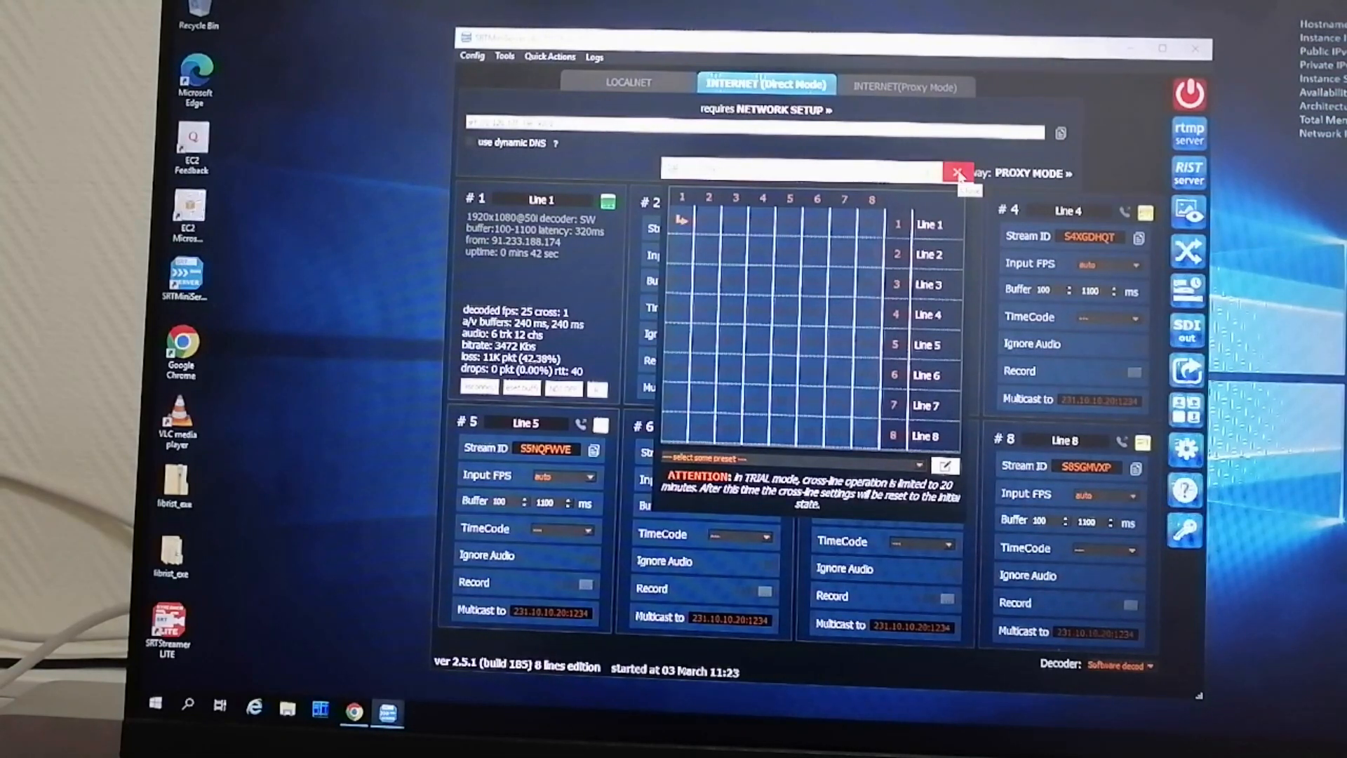
Open the Local/Direct/Manual stream link chooser from the share URL button.
click(958, 172)
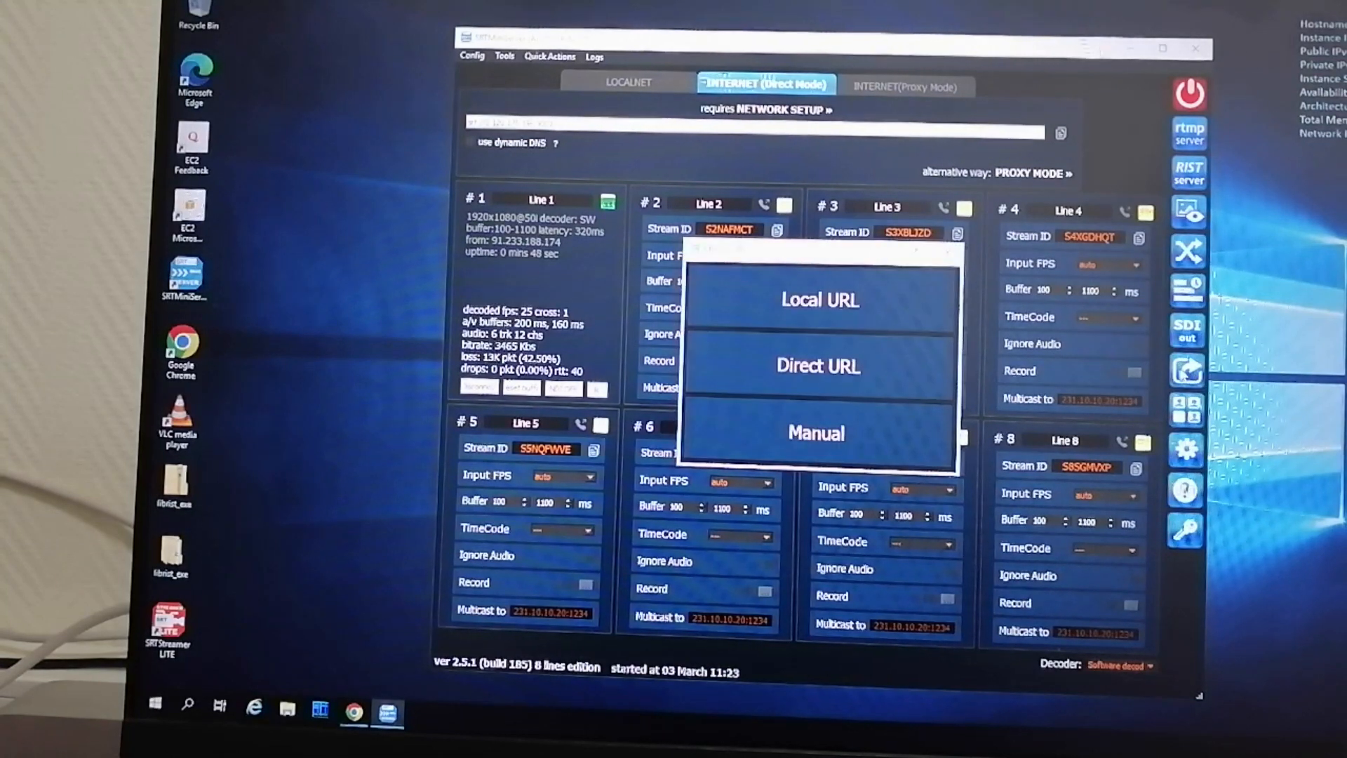
mouse_move(859, 366)
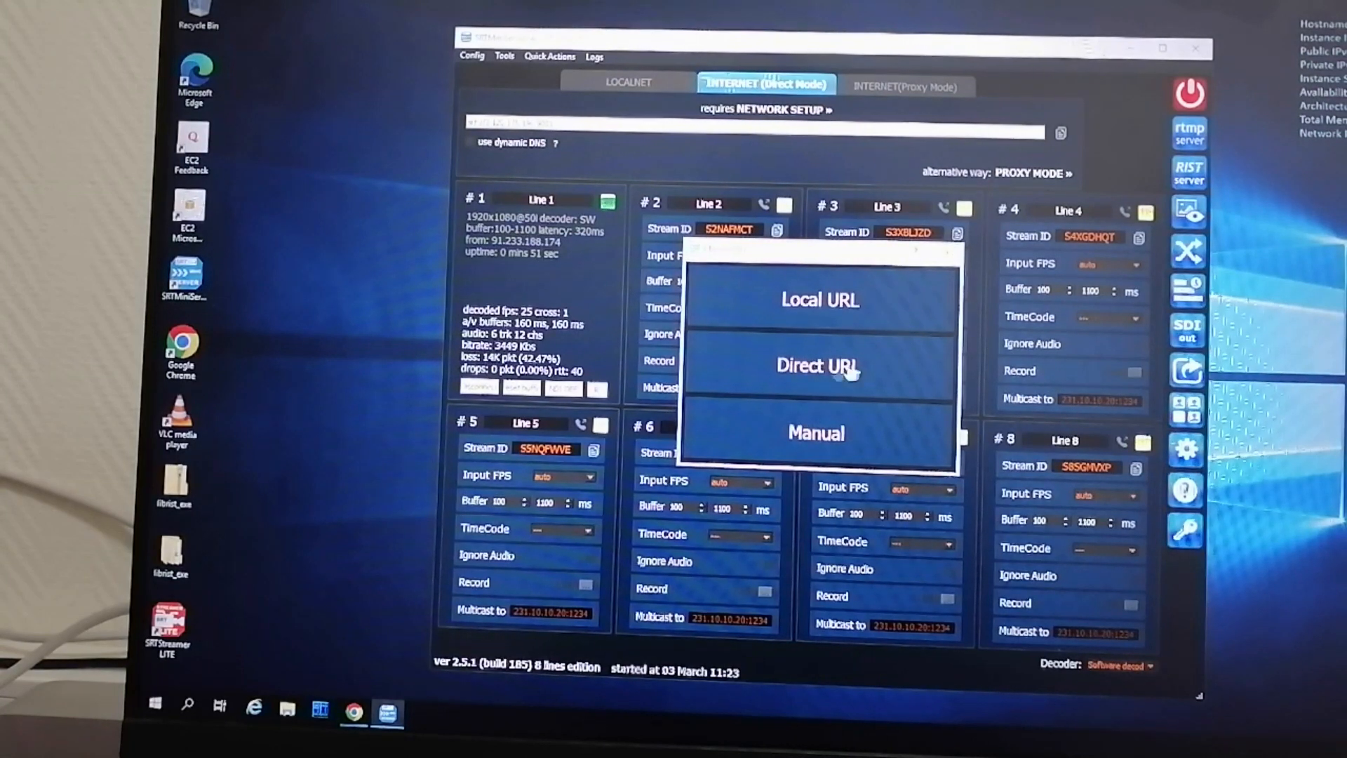
Generate direct Haivision Play Pro links for all lines and show Line 1's QR code.
click(816, 366)
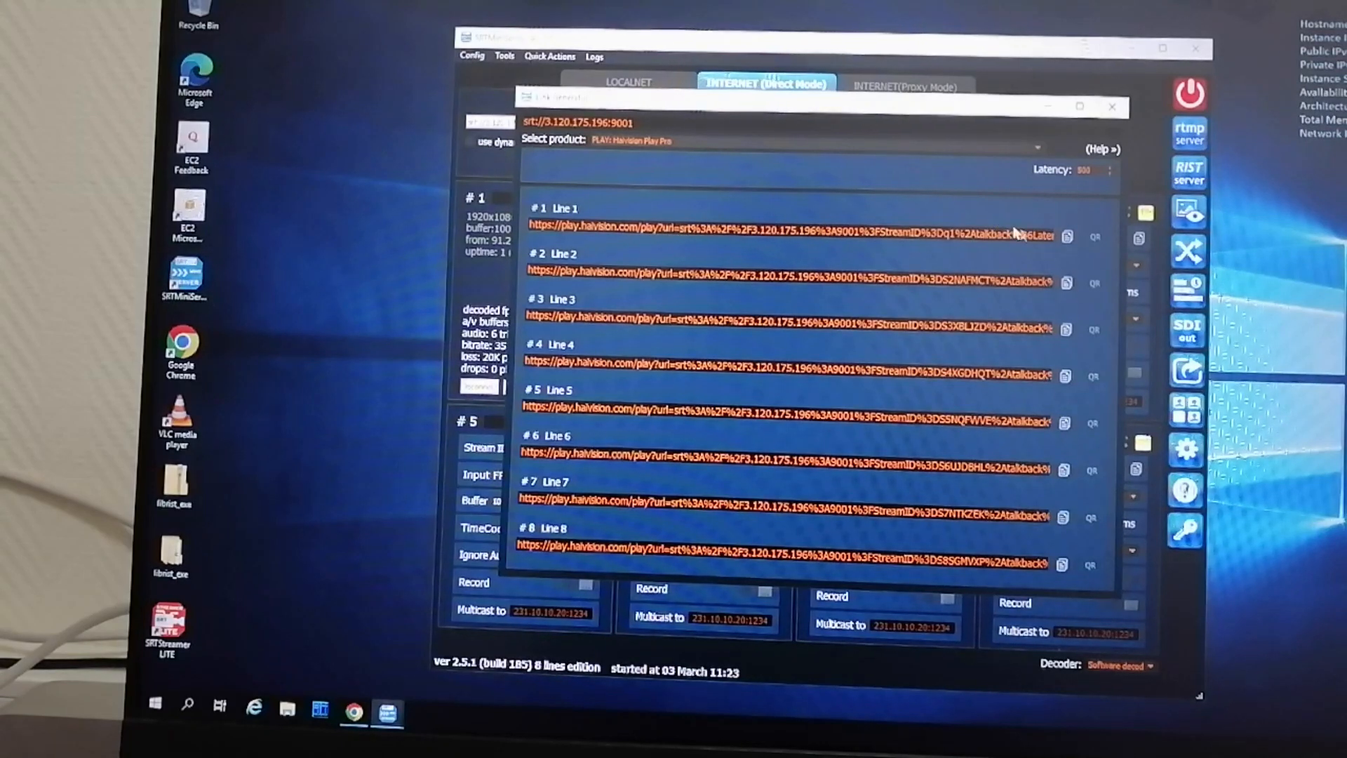
click(1093, 237)
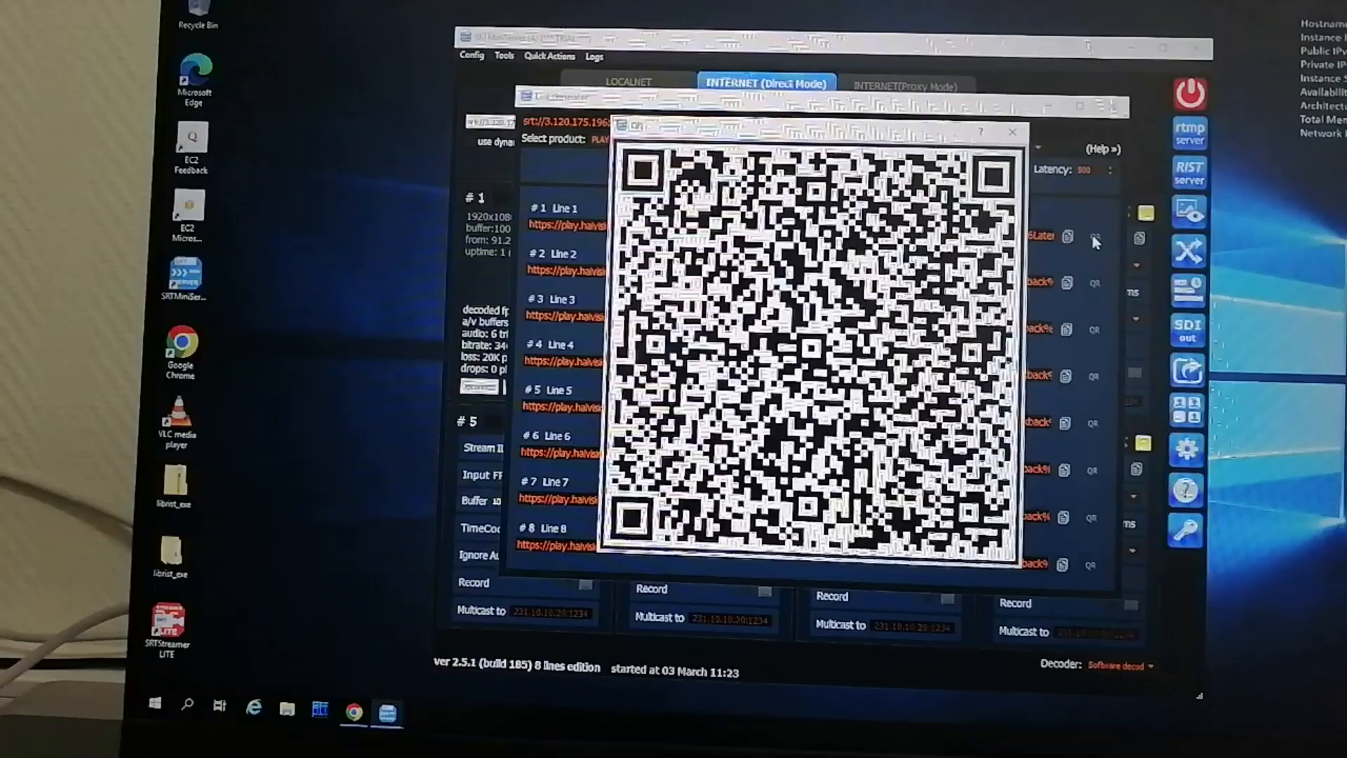